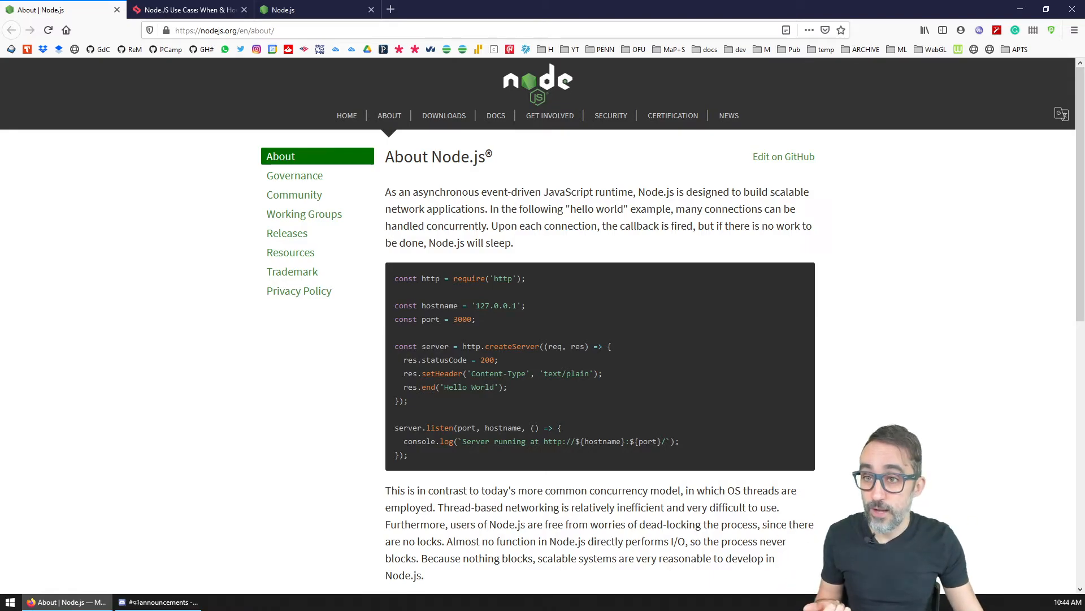
Switch to the Simform article tab "Node.JS Use Case: When & How"
{"action": "left_click", "coordinate": [187, 10]}
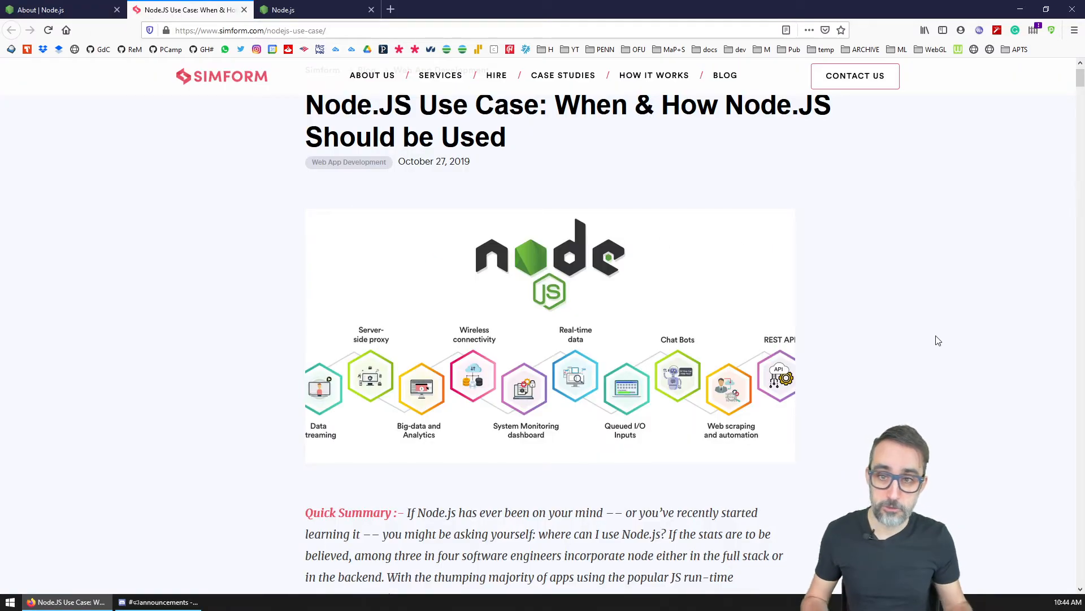